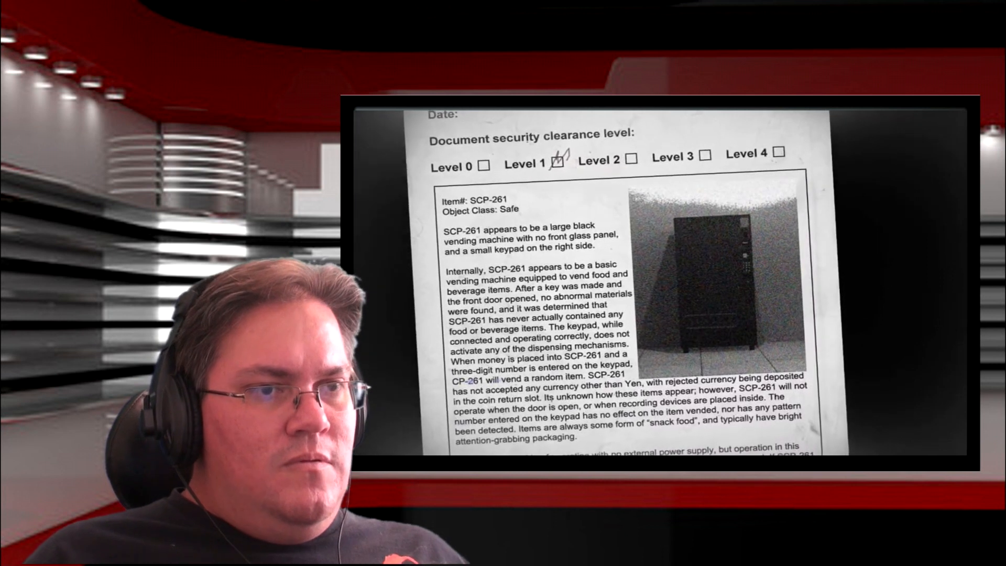
scroll(up, 3)
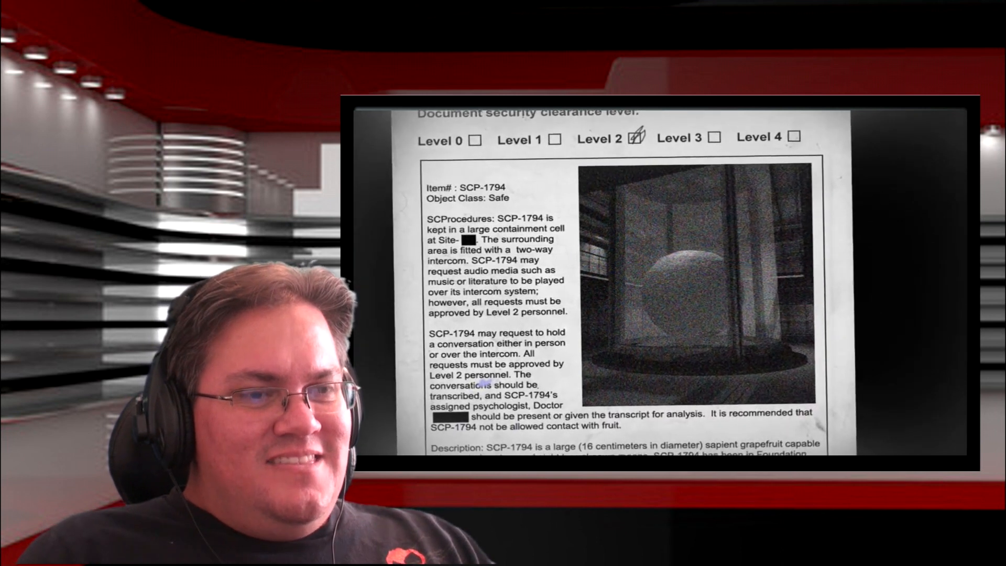
scroll(down, 3)
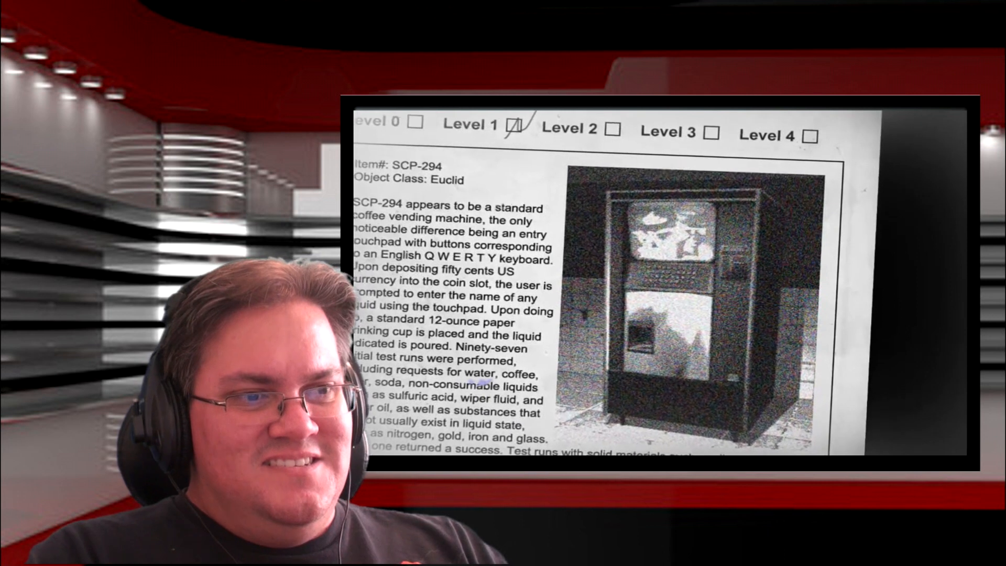
scroll(down, 3)
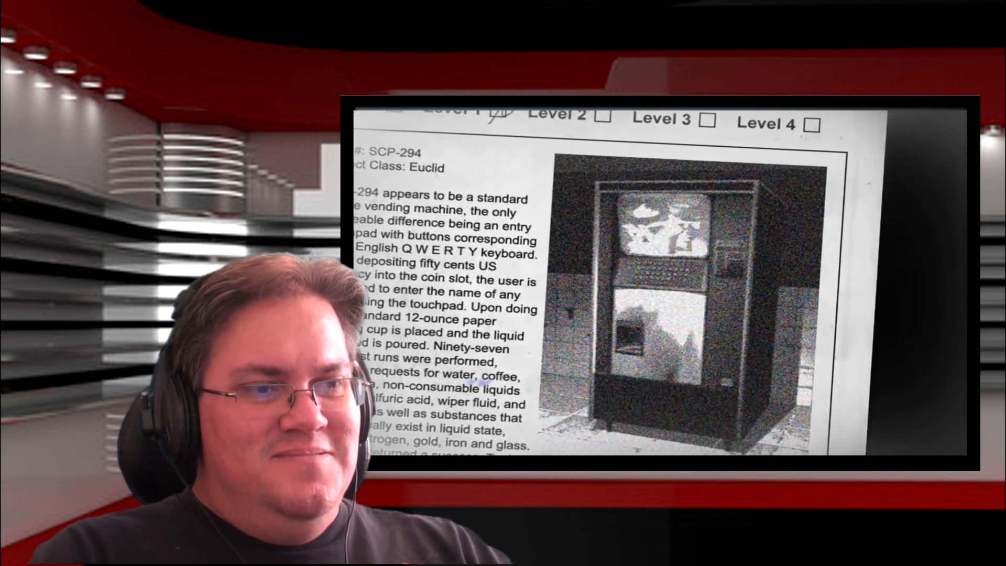